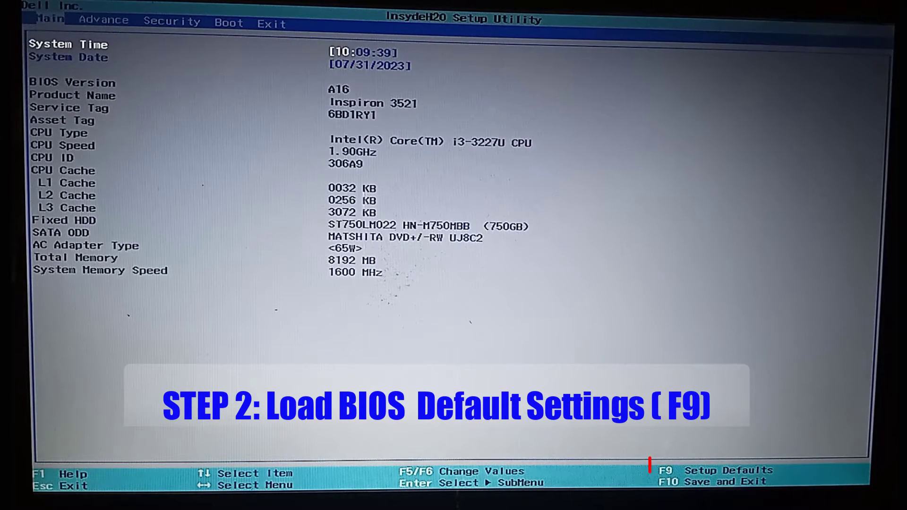
# Step: Load the default BIOS settings and reach the exit options
pyautogui.click(171, 22)
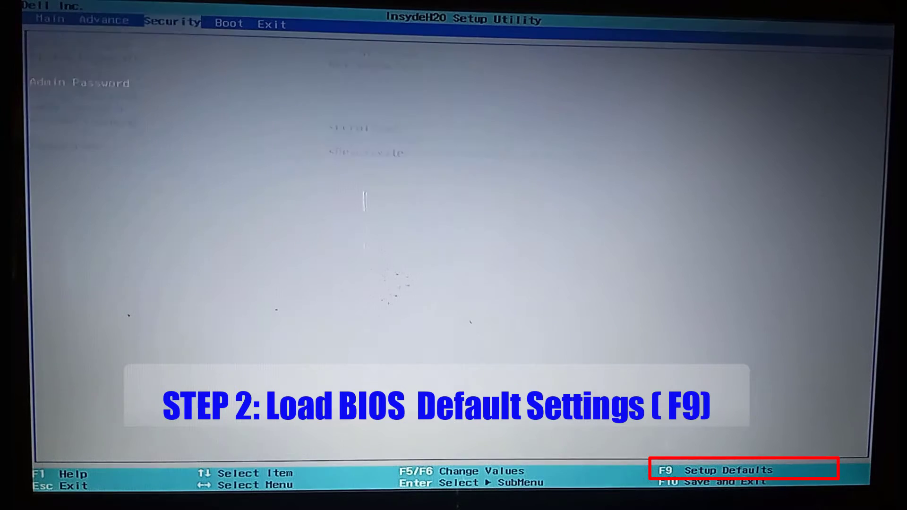
pyautogui.click(272, 23)
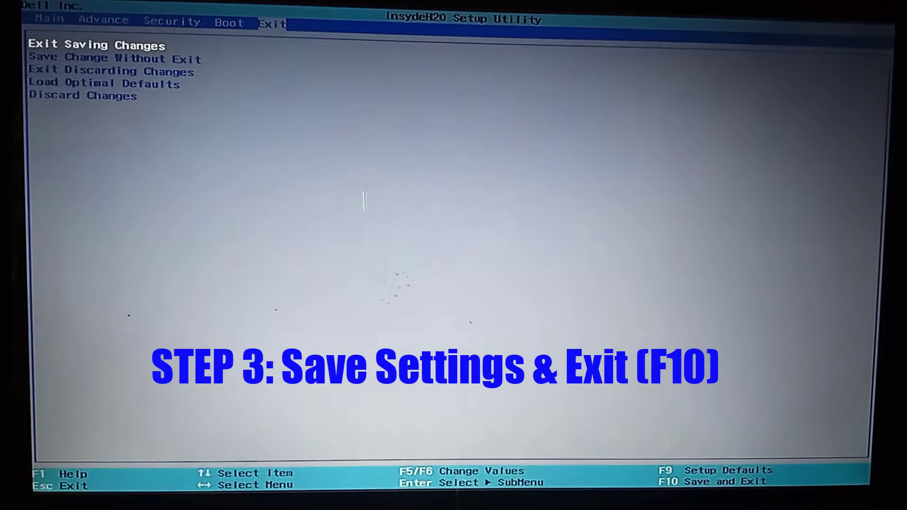
# Step: Save the changes and exit setup with F10, confirming Yes
pyautogui.press('f10')
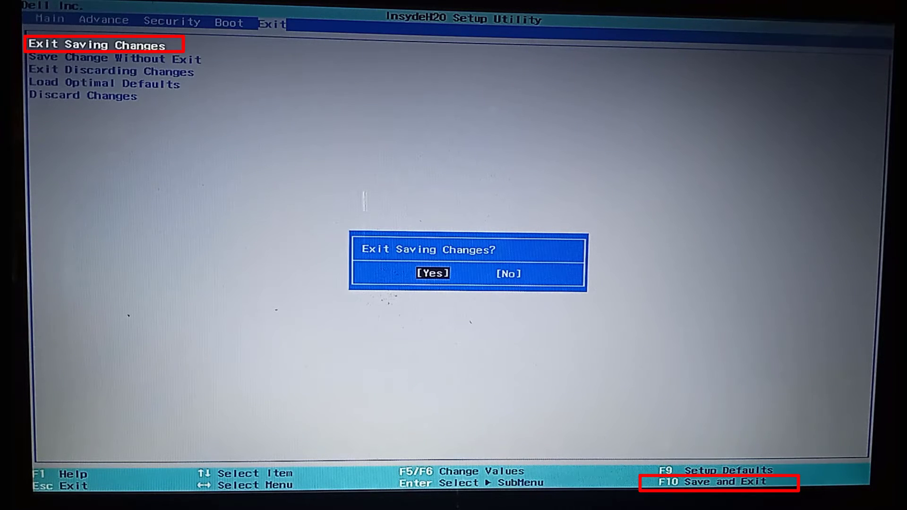
pyautogui.press('Return')
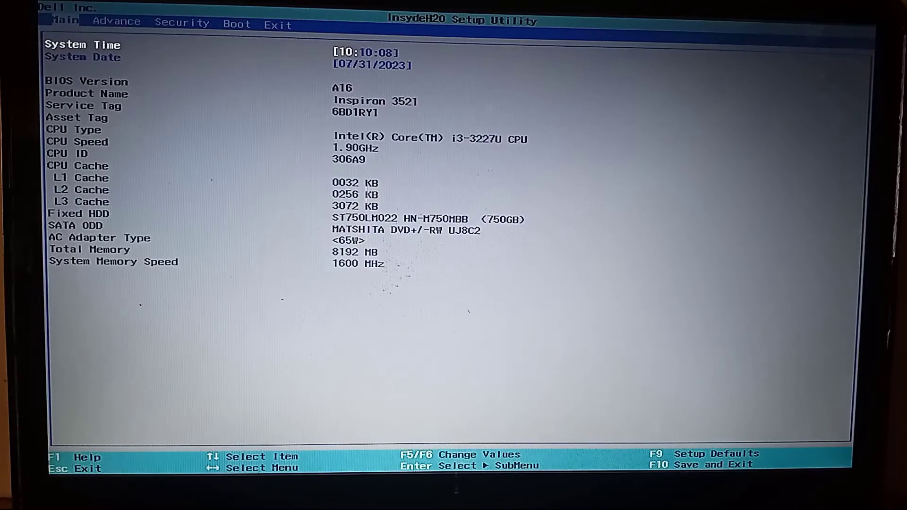
# Step: Set Boot List Option from Legacy to UEFI on the Boot page, then show the exit options
pyautogui.click(181, 23)
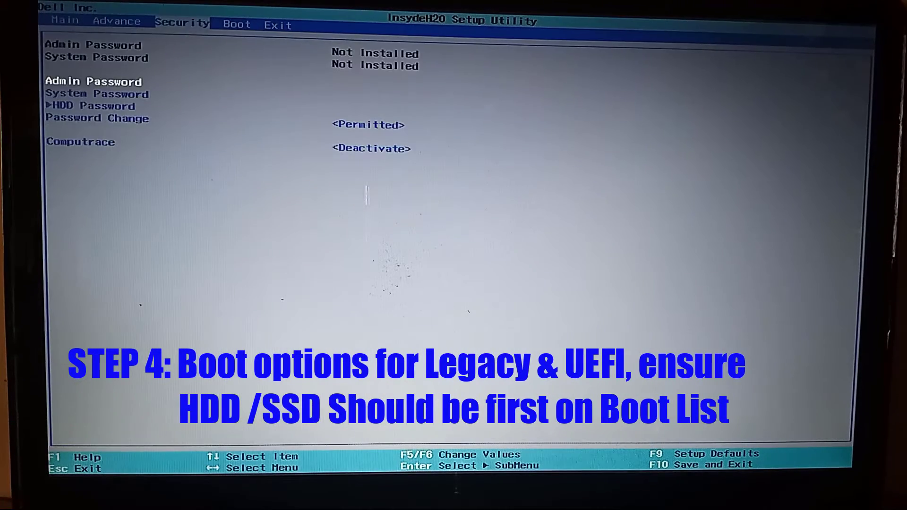
pyautogui.click(236, 25)
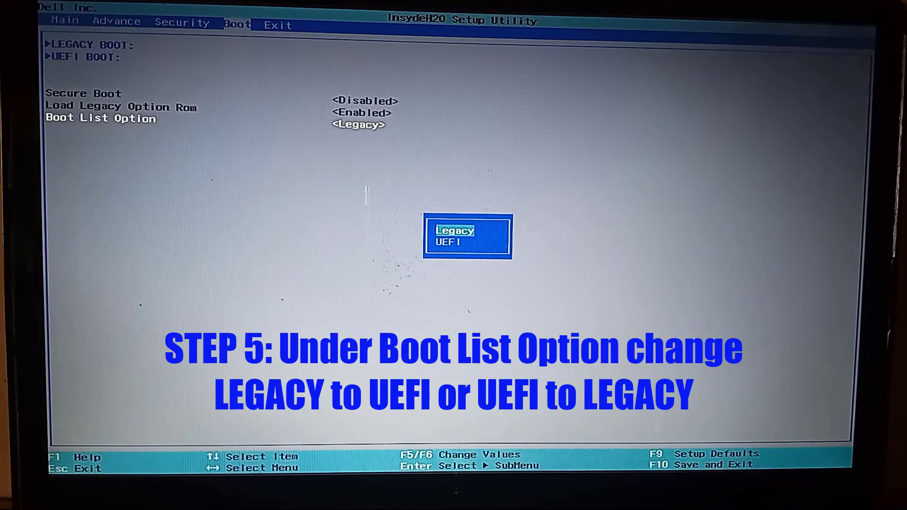
pyautogui.press('Down')
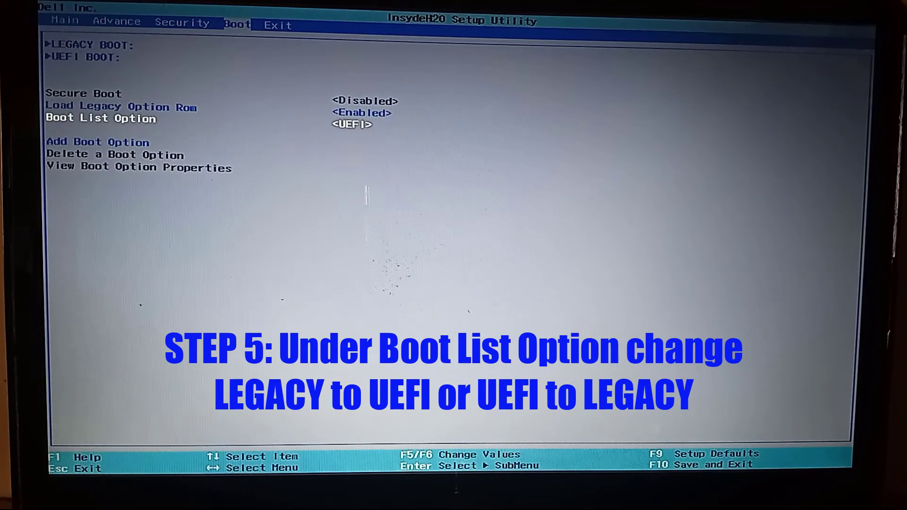
pyautogui.click(278, 25)
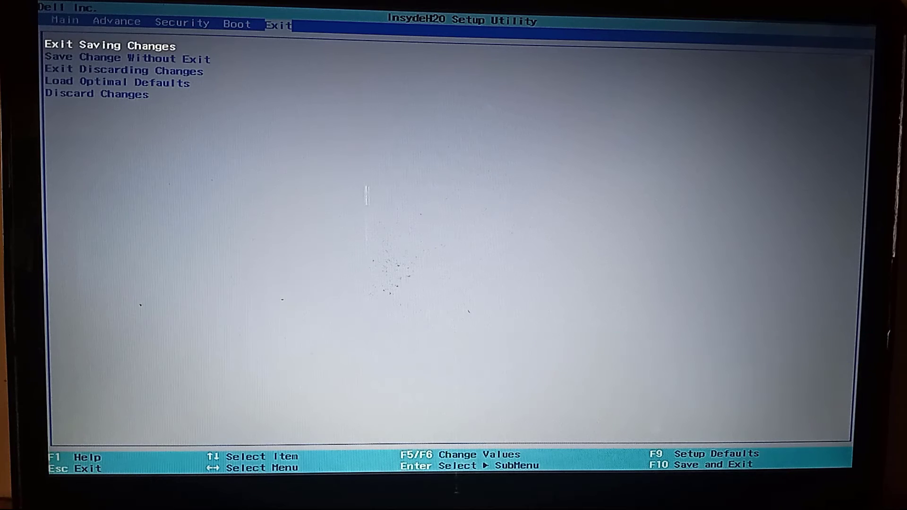